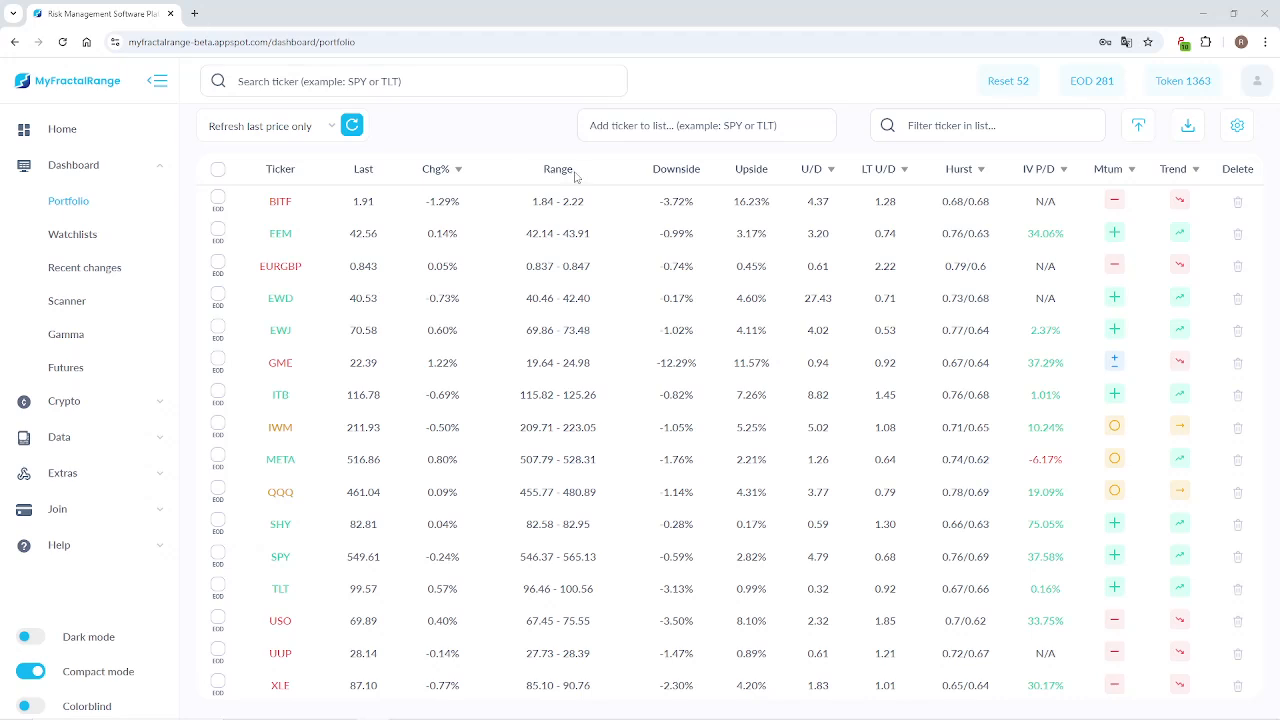
mouse_move(950, 215)
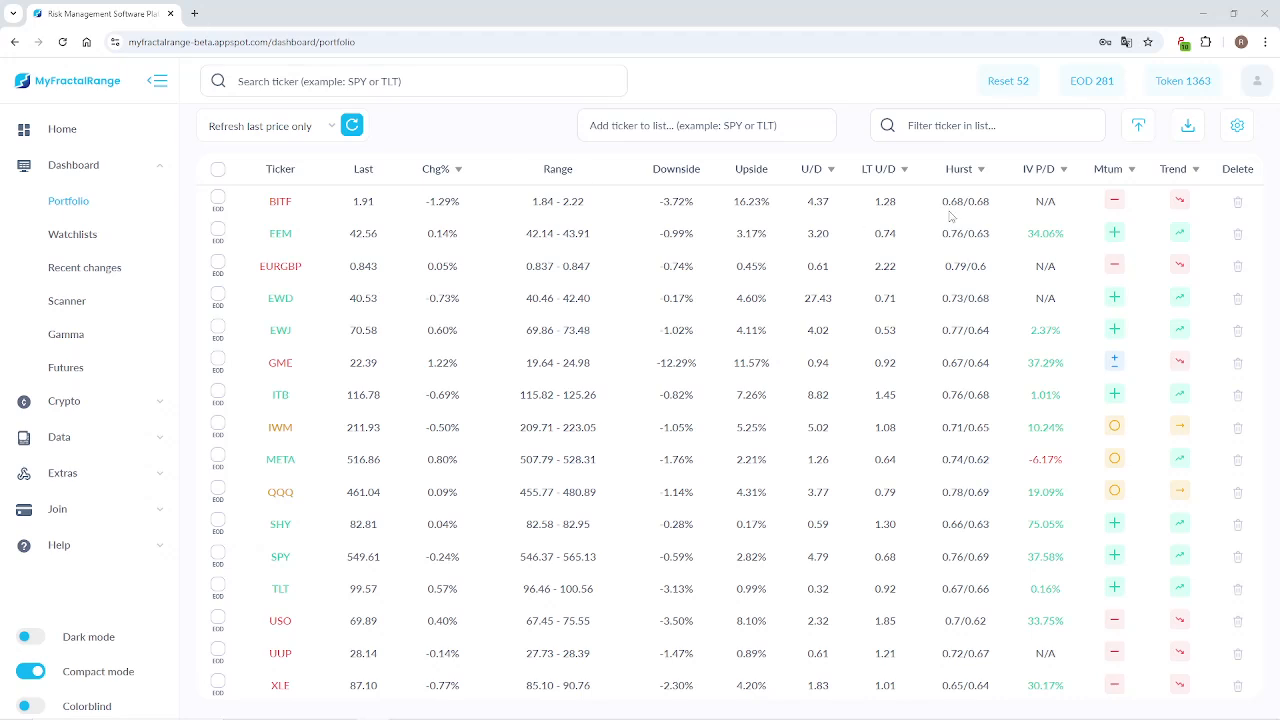
mouse_move(1174, 175)
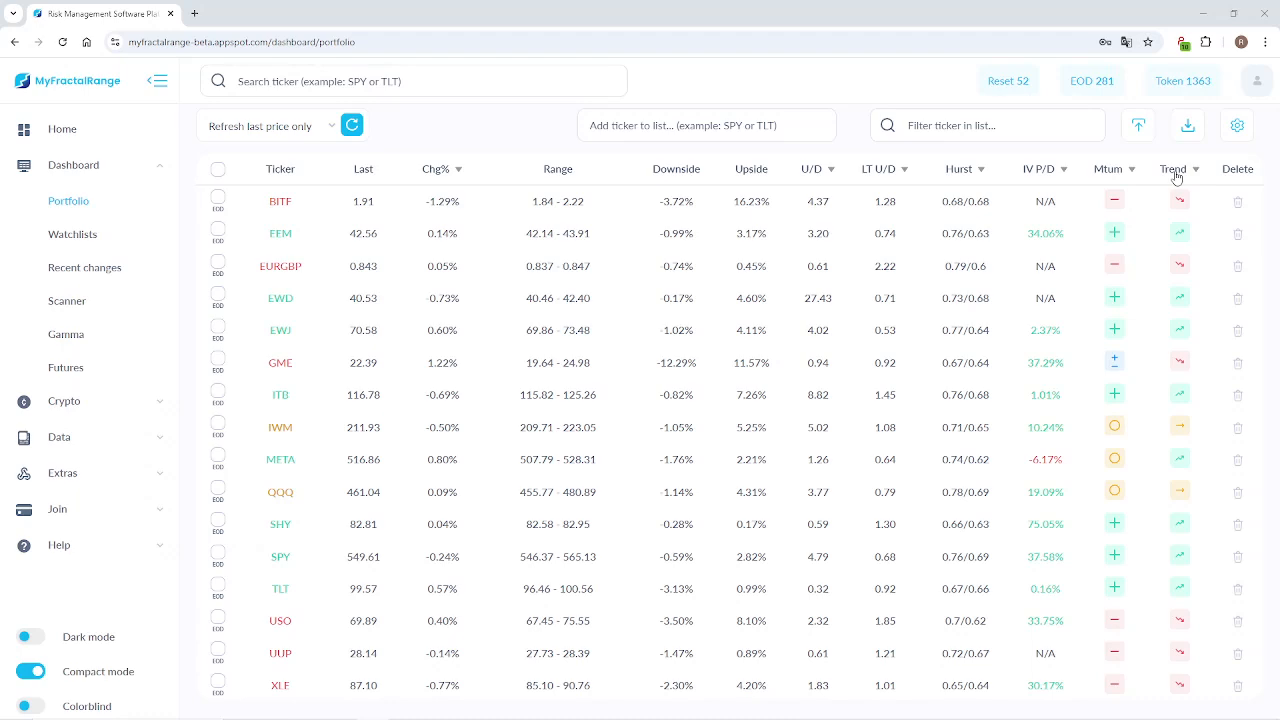
mouse_move(267, 179)
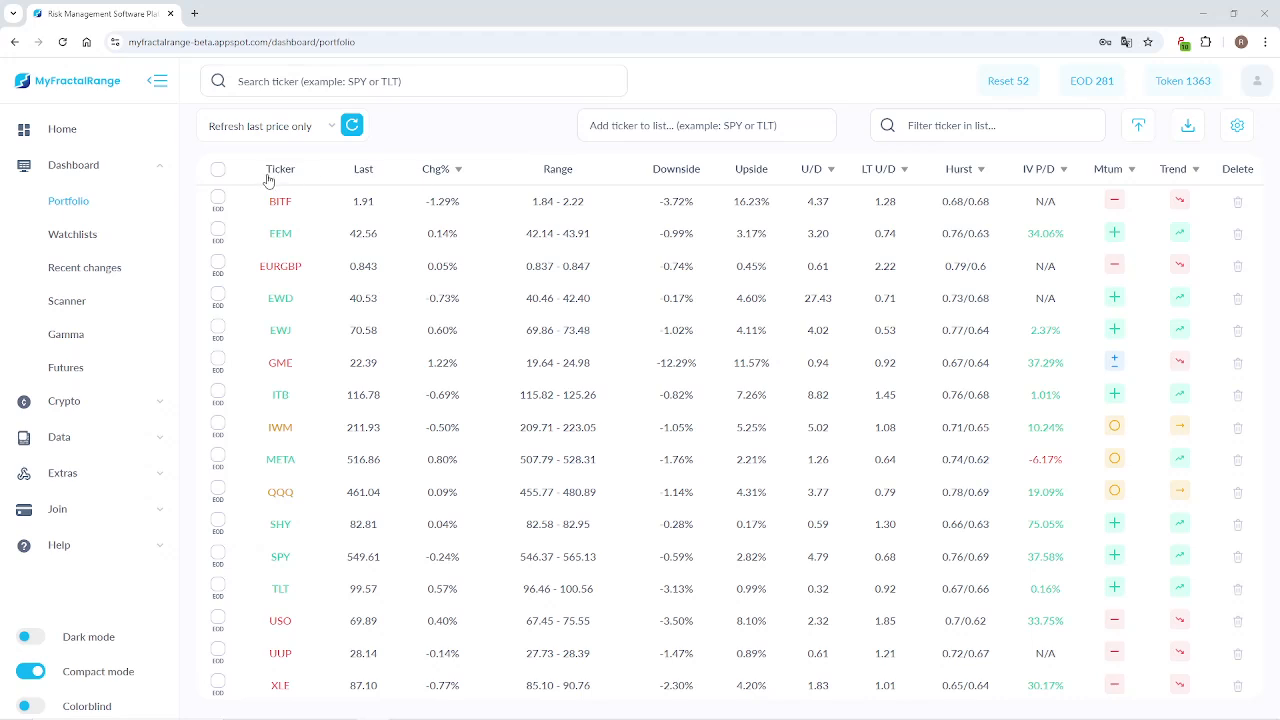
mouse_move(1187, 181)
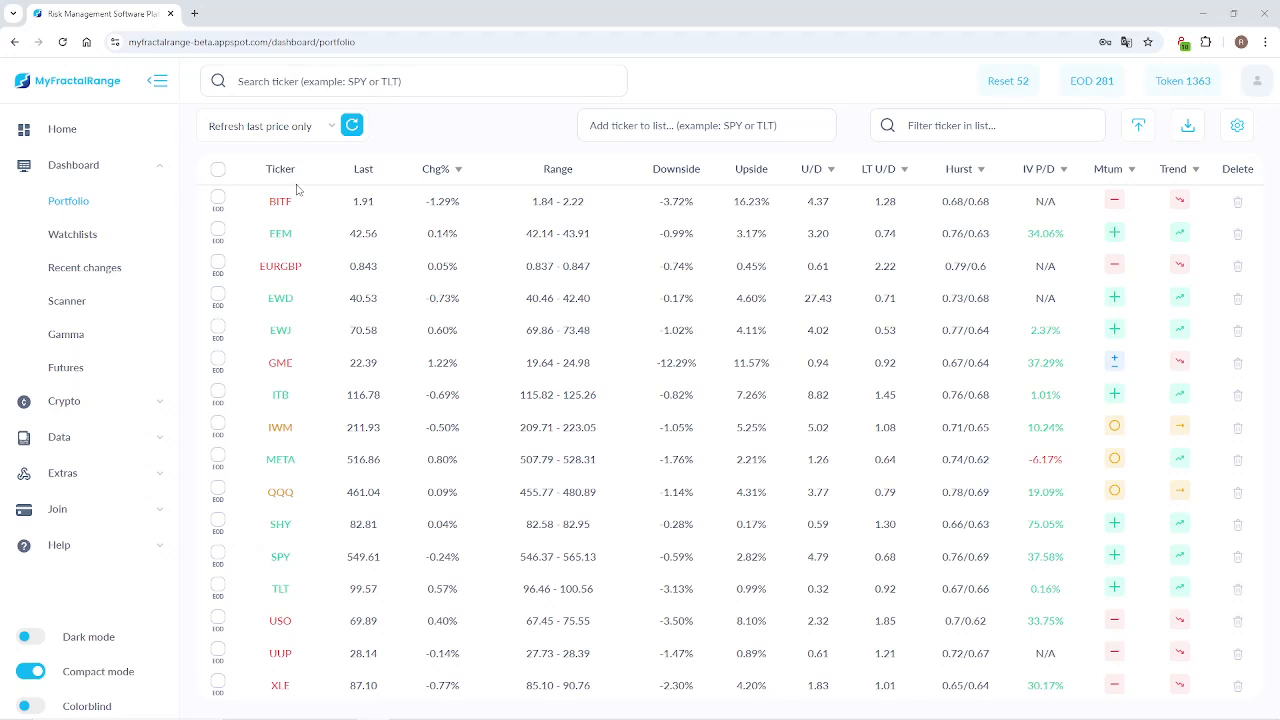
mouse_move(961, 188)
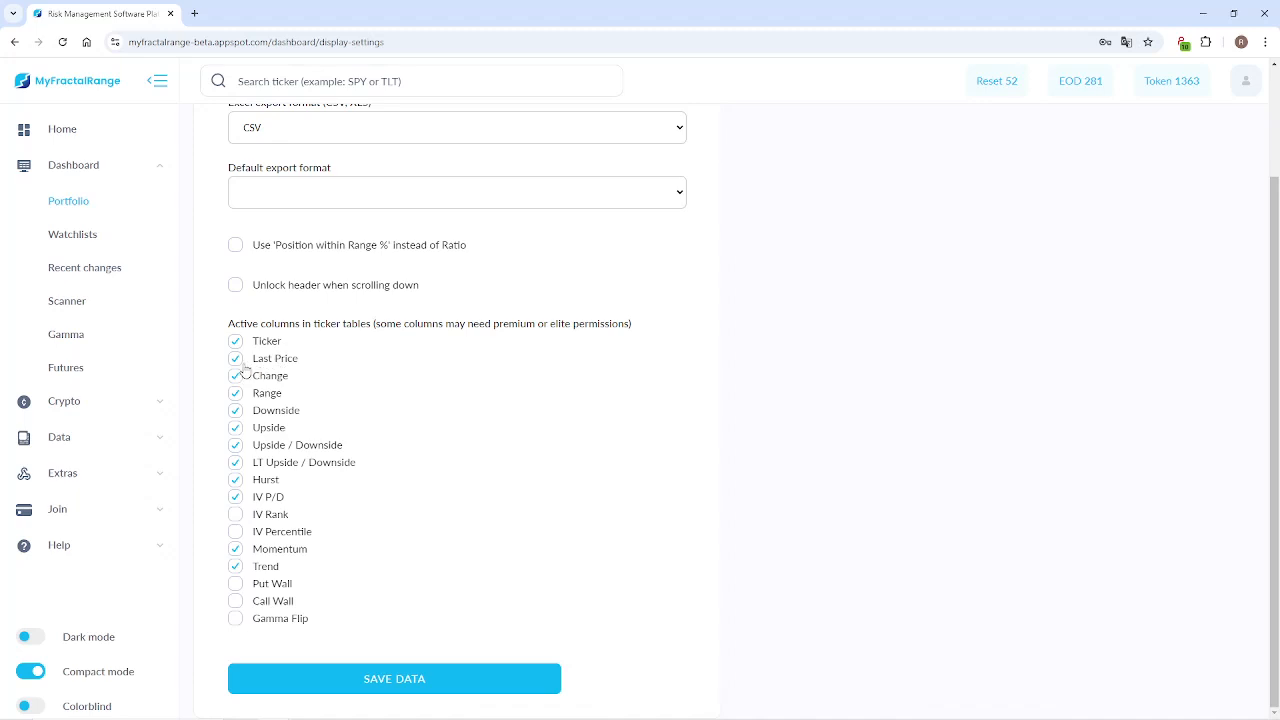
Turn off Last Price and Change, turn on IV Percentile and Gamma Flip, and save
click(235, 358)
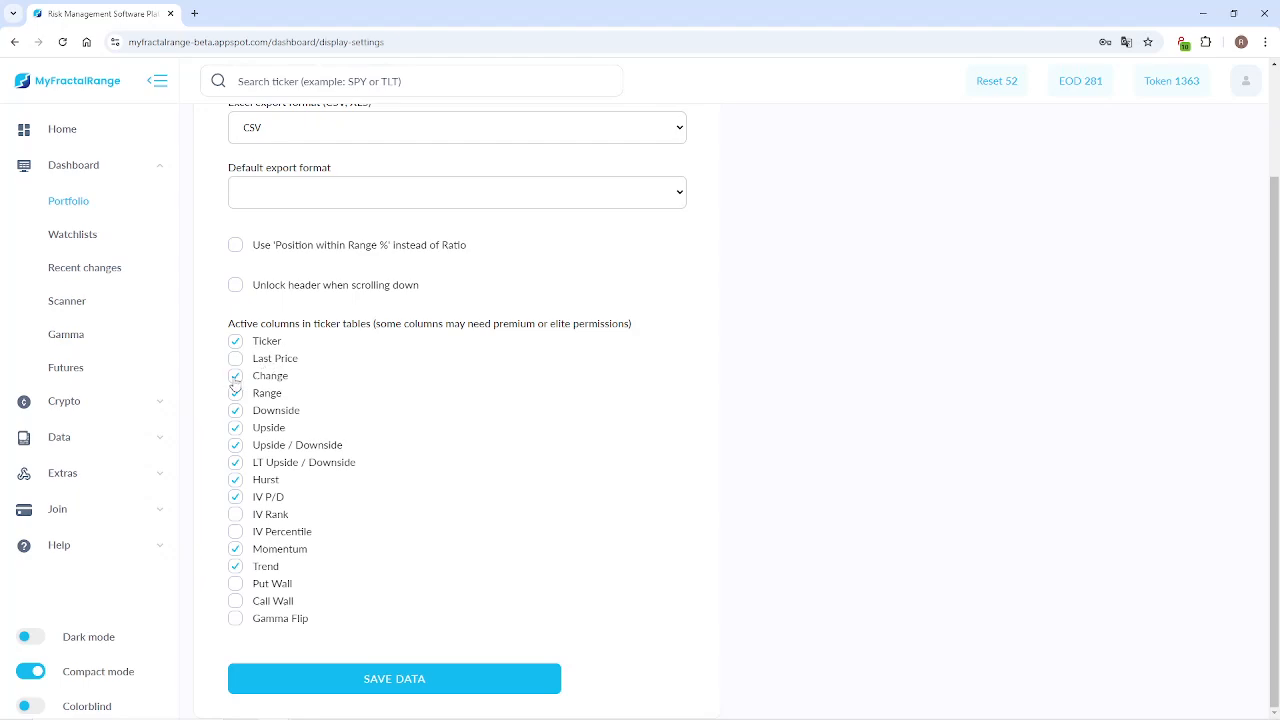
click(235, 375)
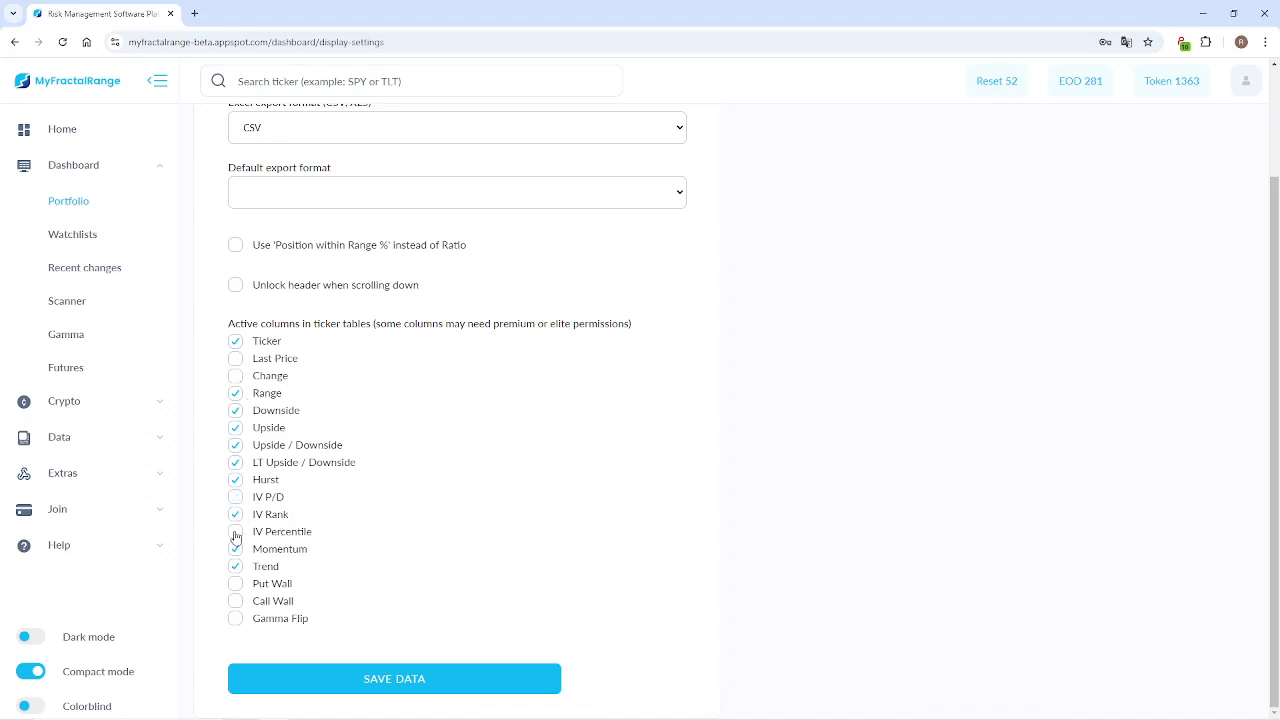
click(235, 532)
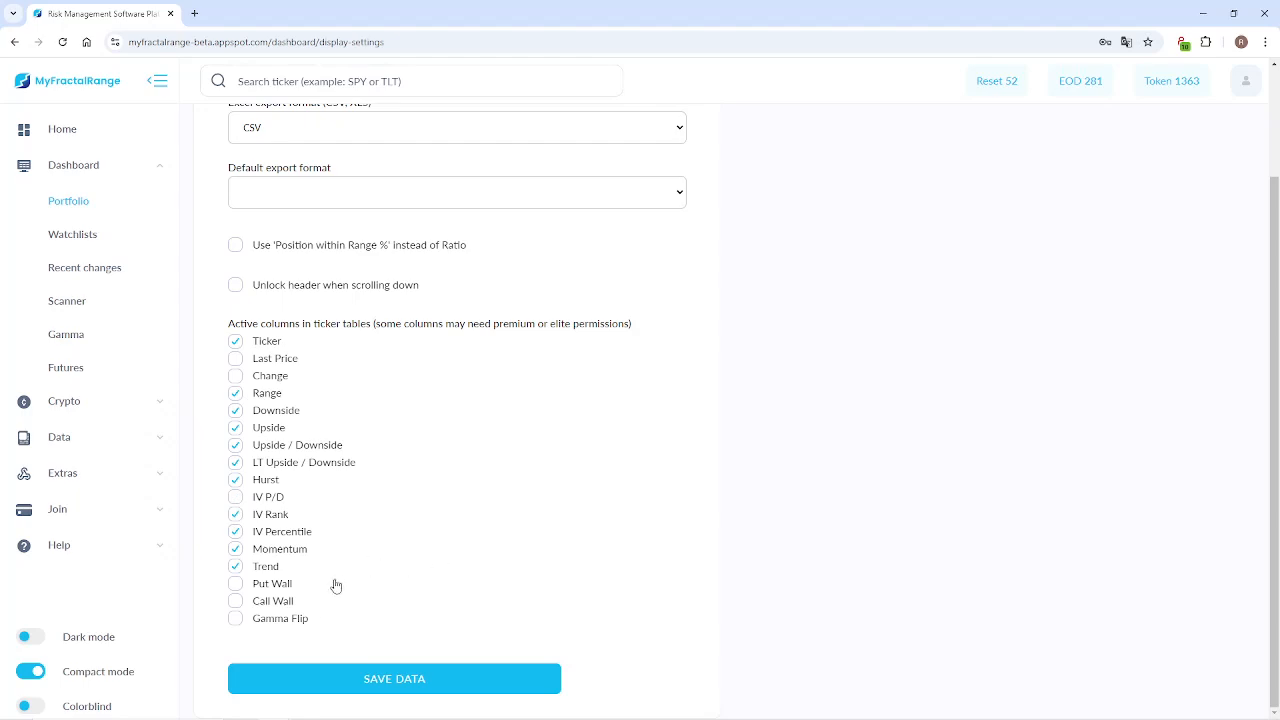
click(236, 618)
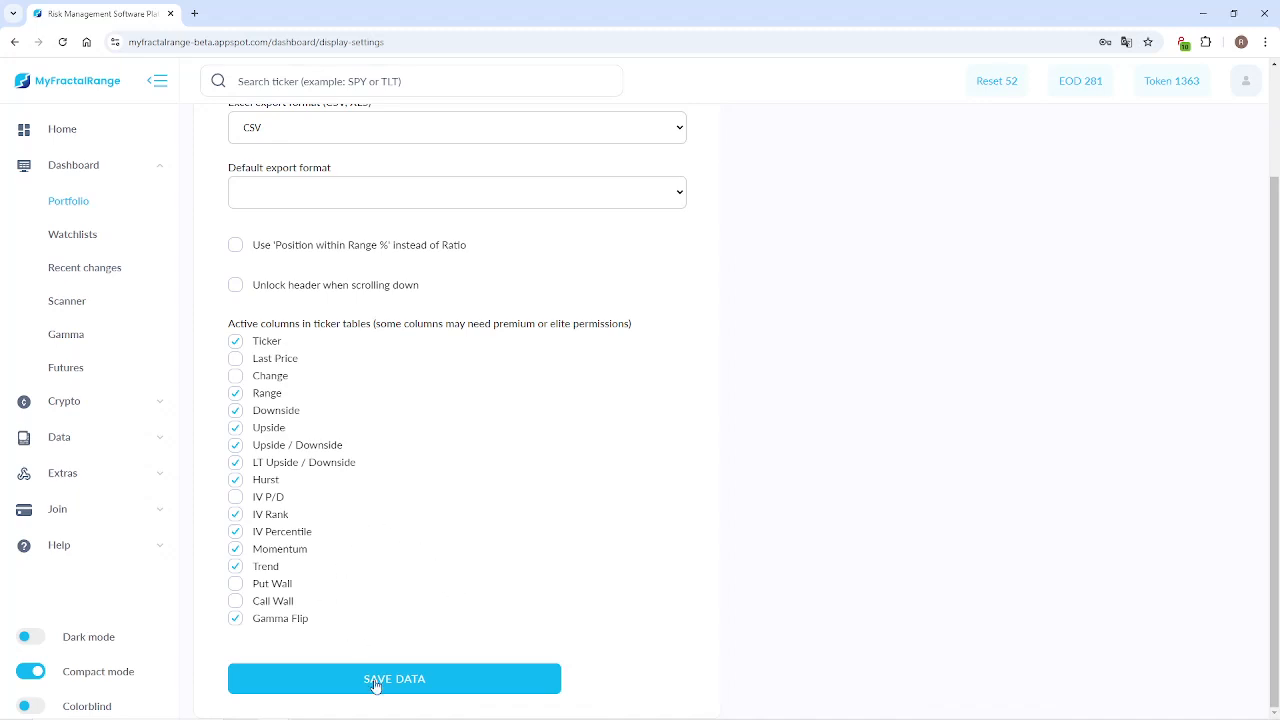
click(394, 678)
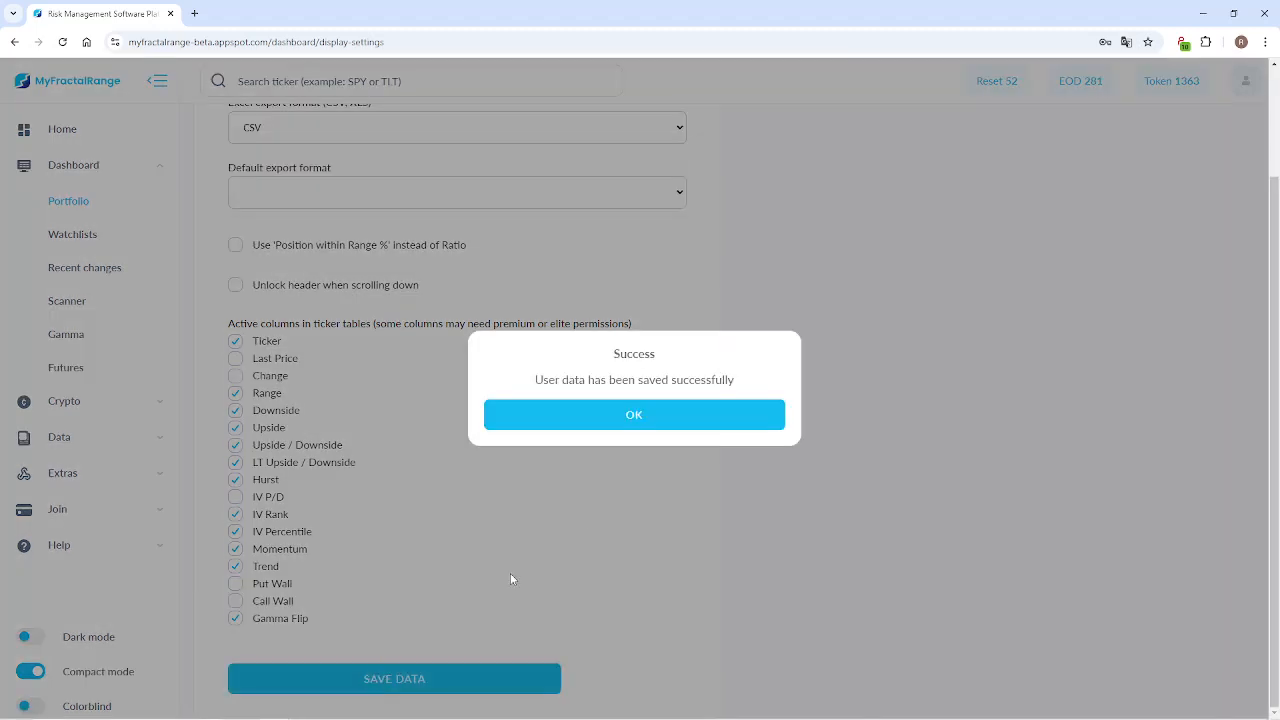
Dismiss the save confirmation and scroll the portfolio table to review the new columns
click(633, 414)
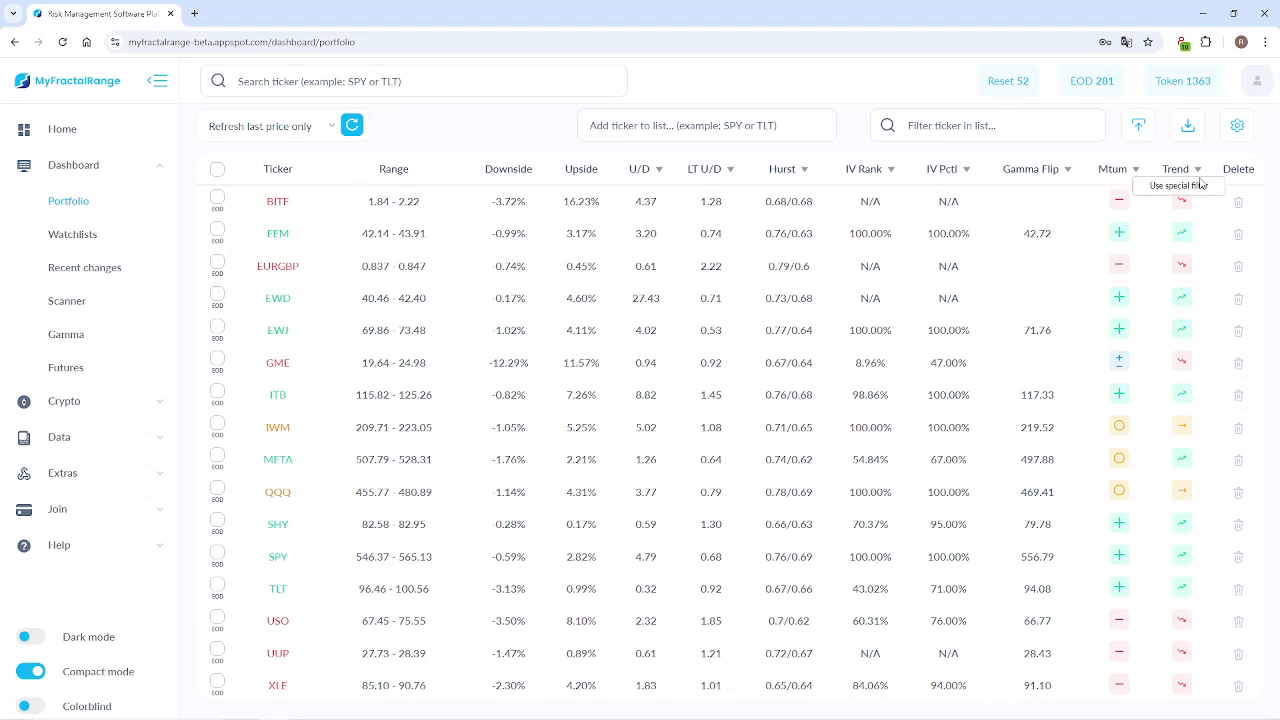
mouse_move(842, 172)
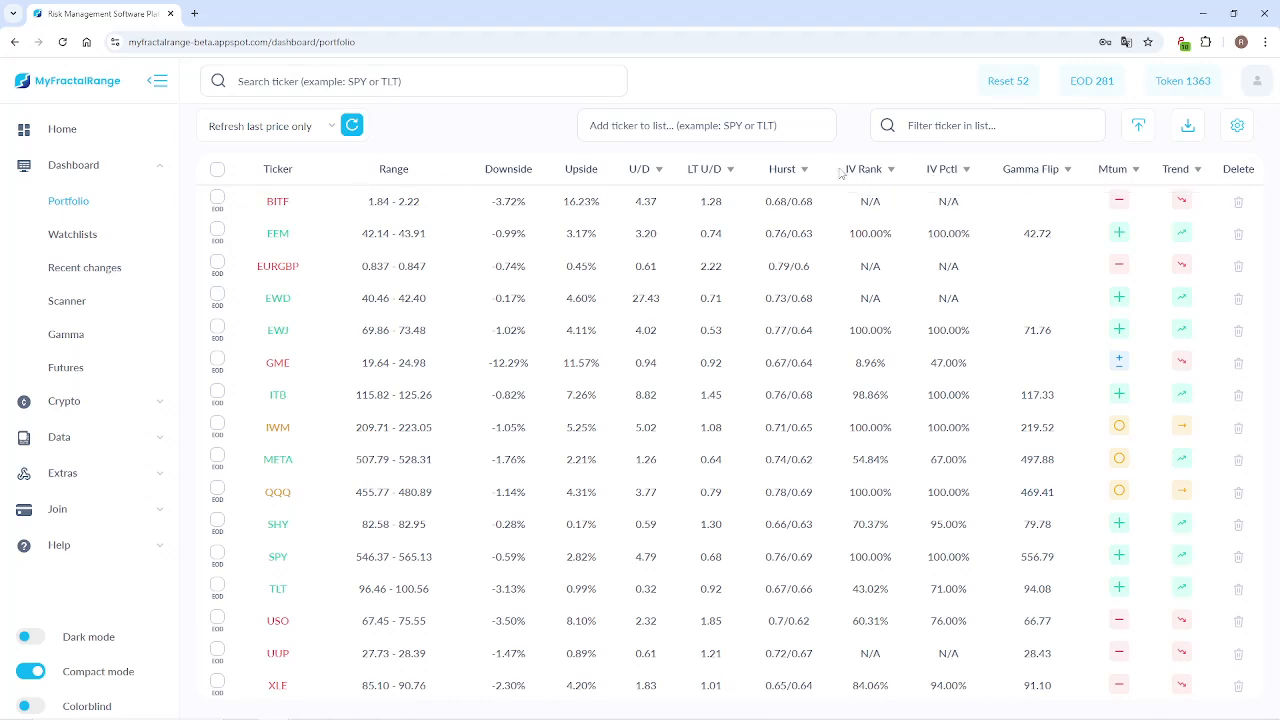
mouse_move(861, 168)
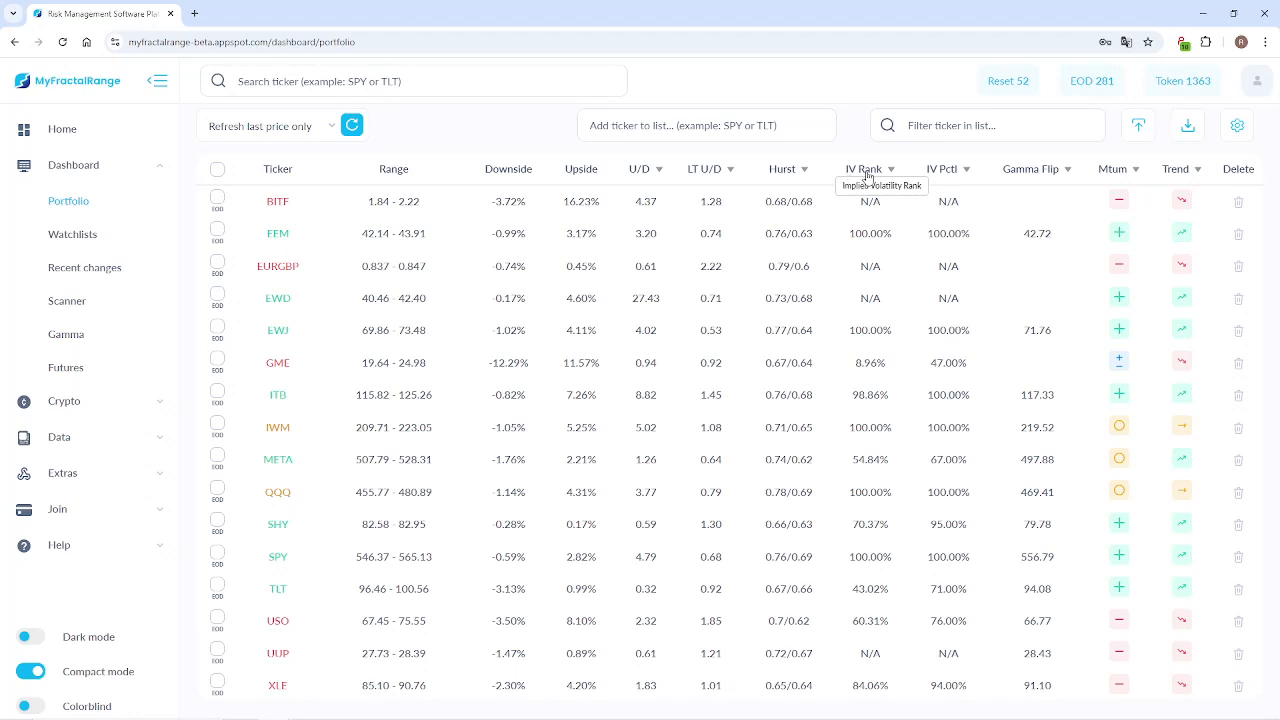
mouse_move(893, 205)
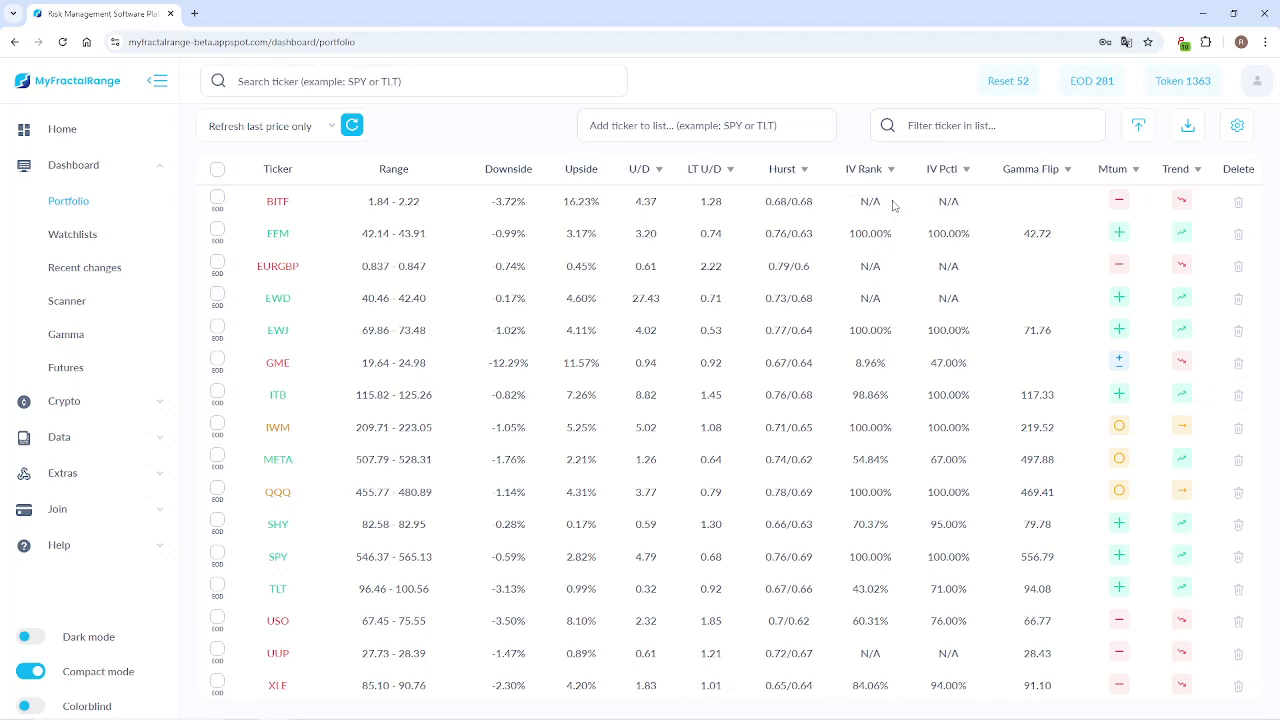
mouse_move(1044, 459)
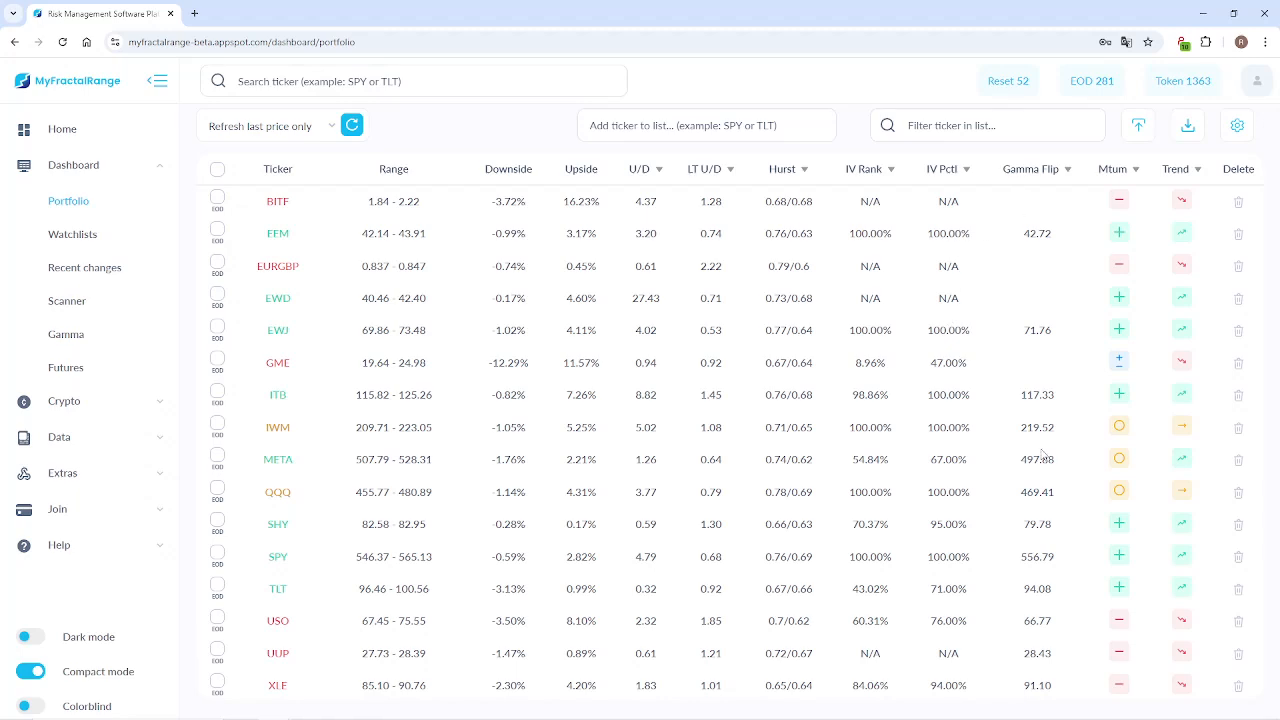
scroll(down, 3)
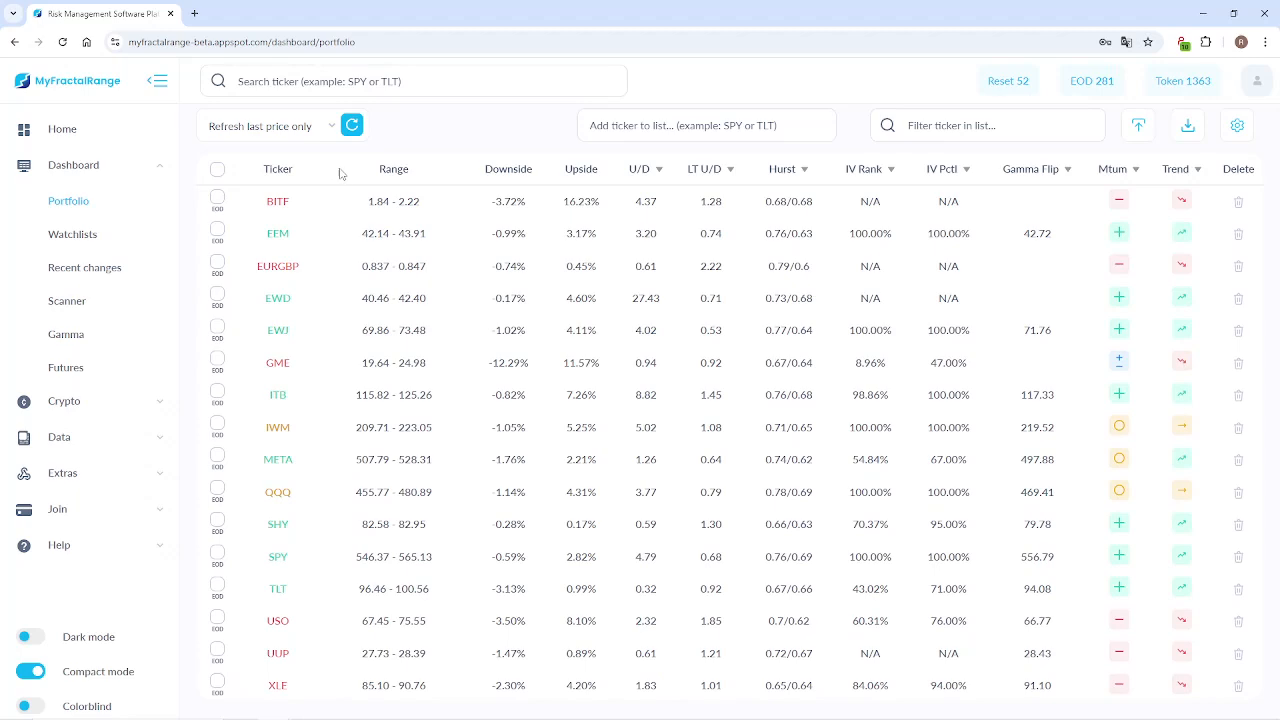
mouse_move(456, 270)
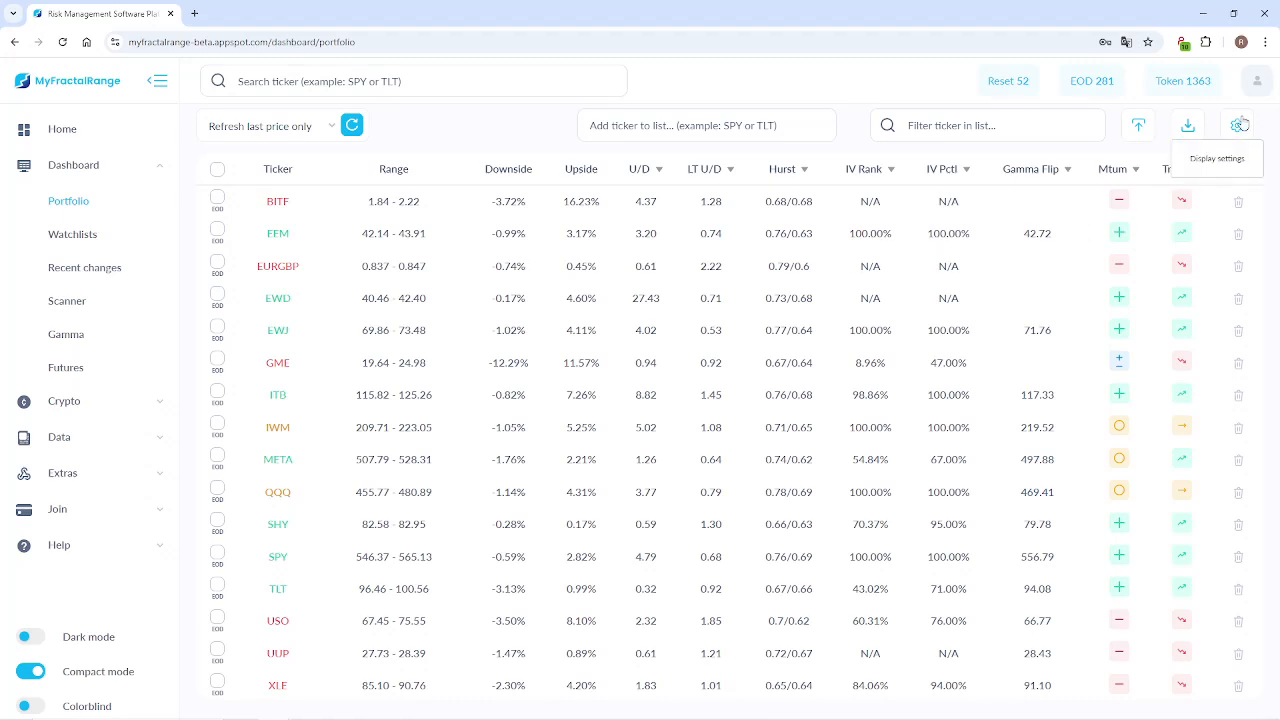
click(1237, 124)
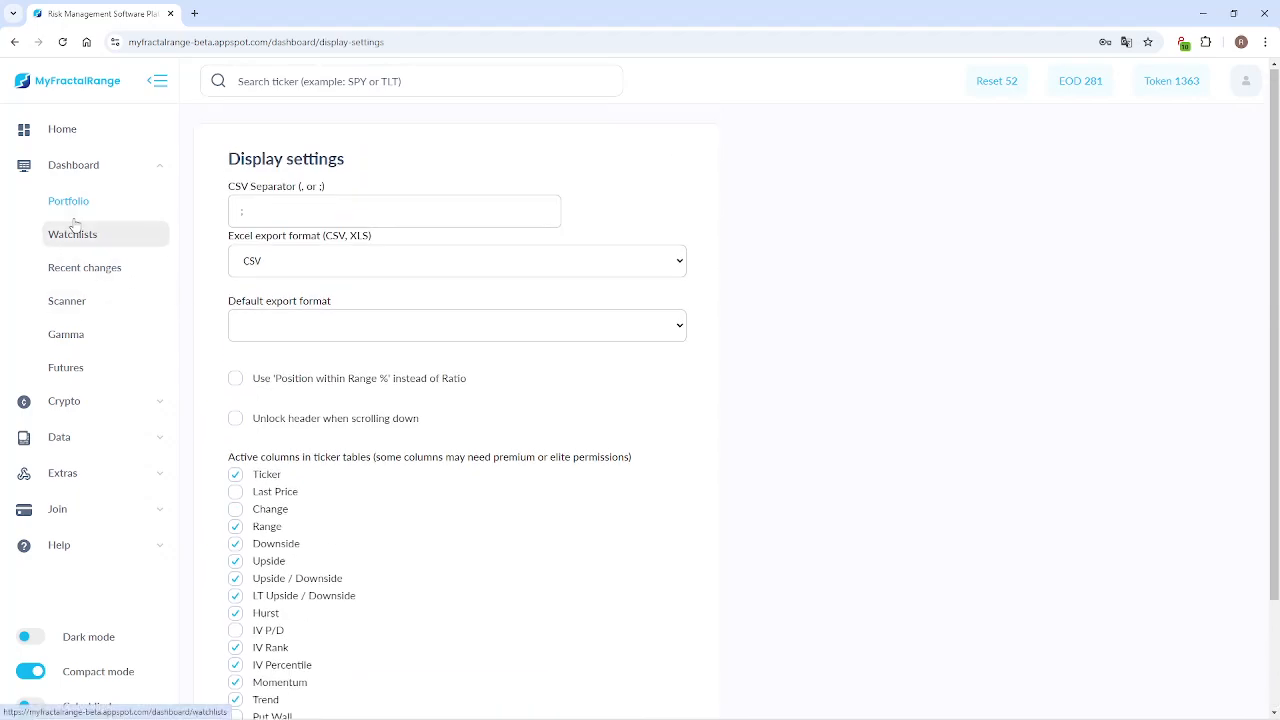
click(72, 233)
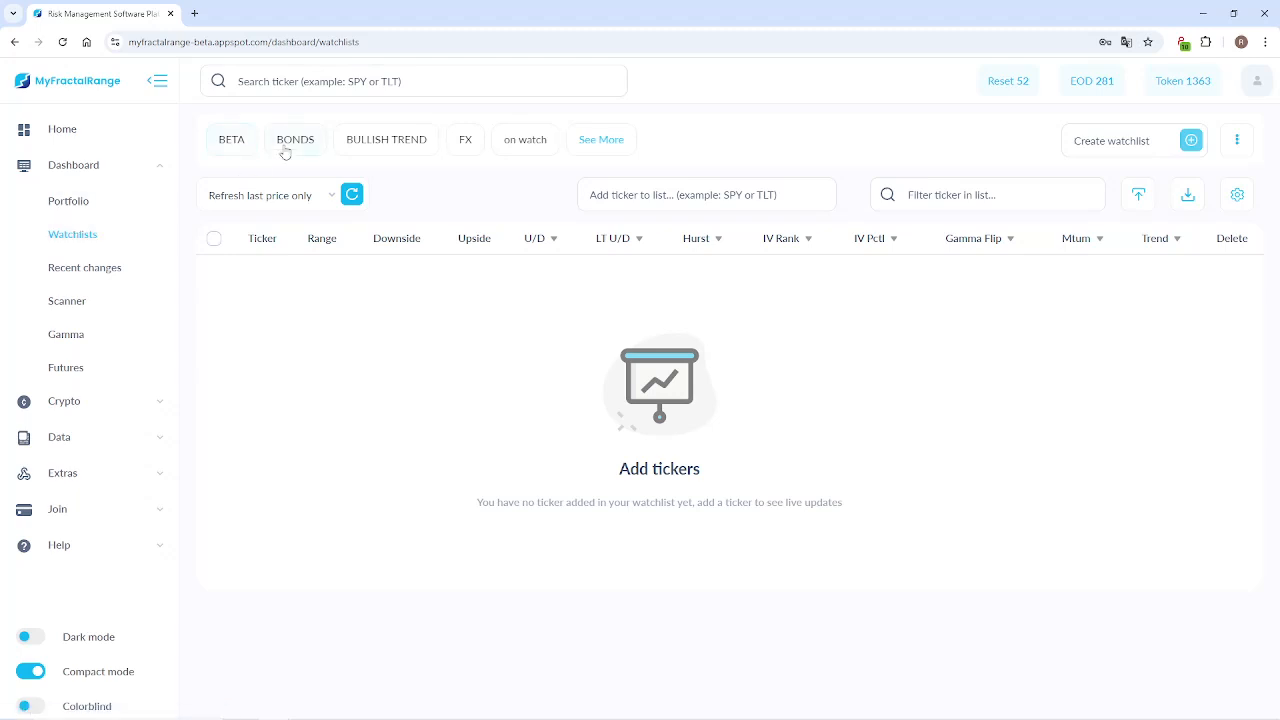
click(386, 139)
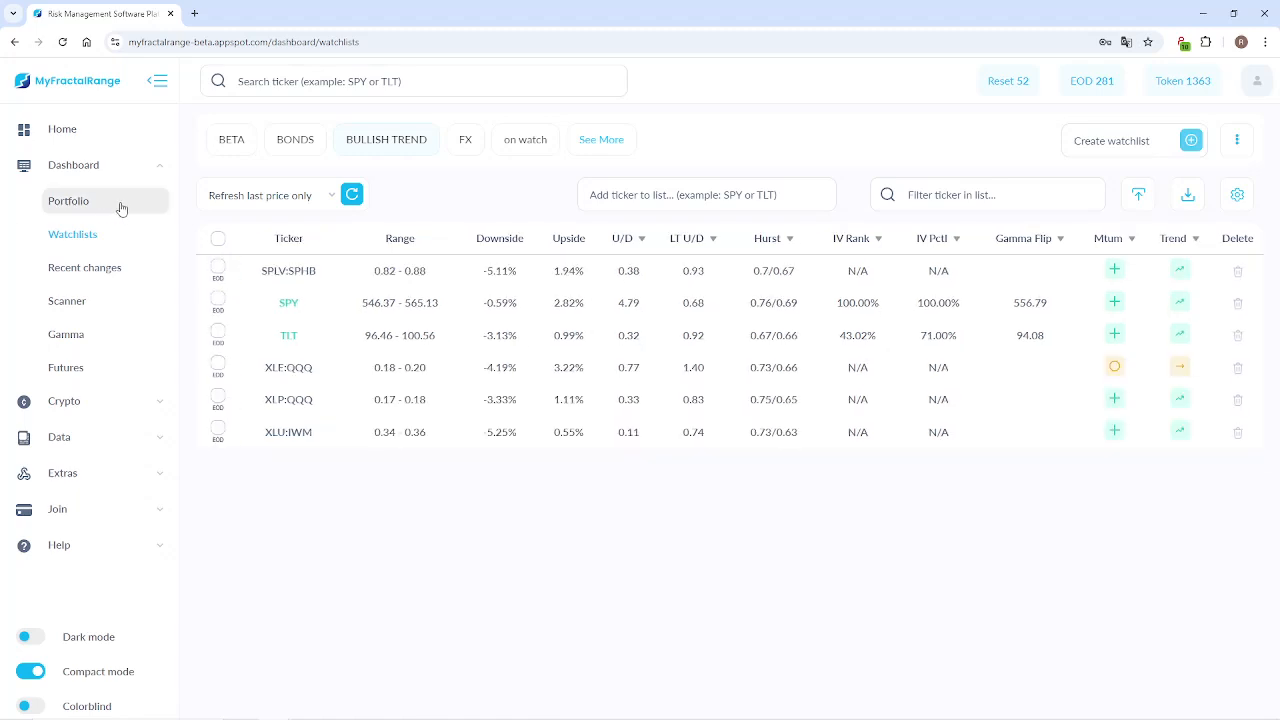
click(68, 200)
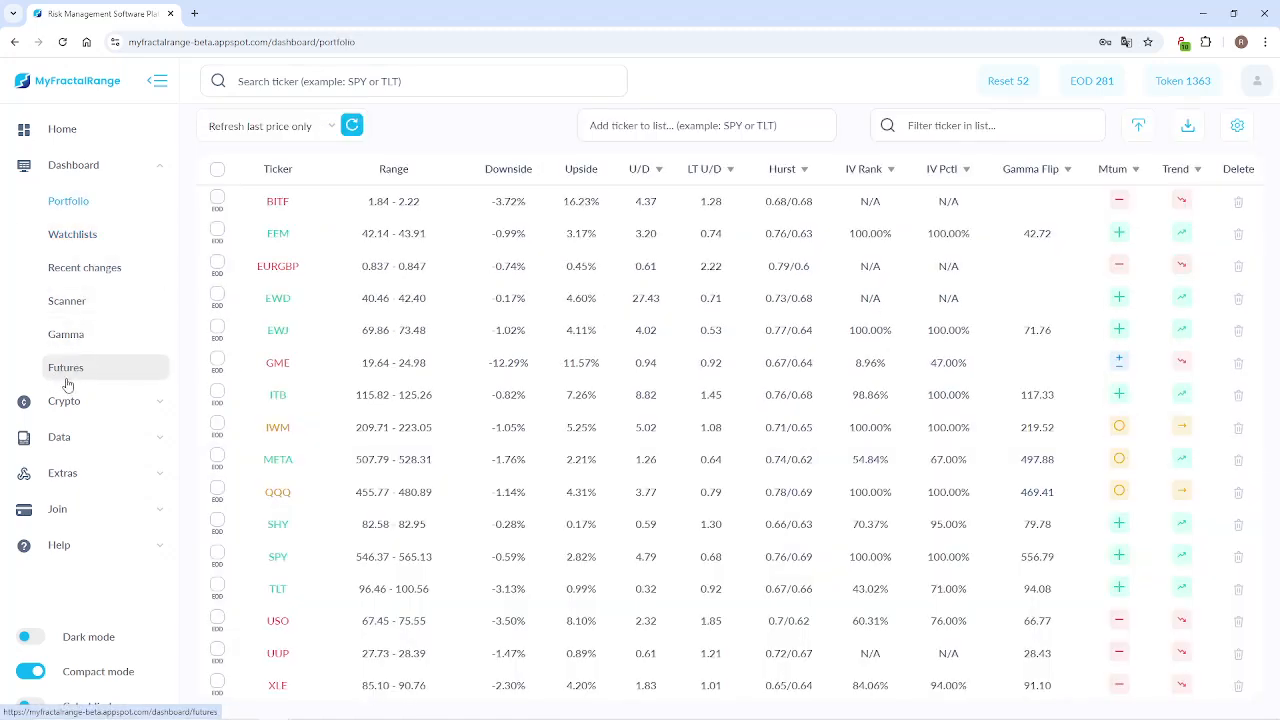